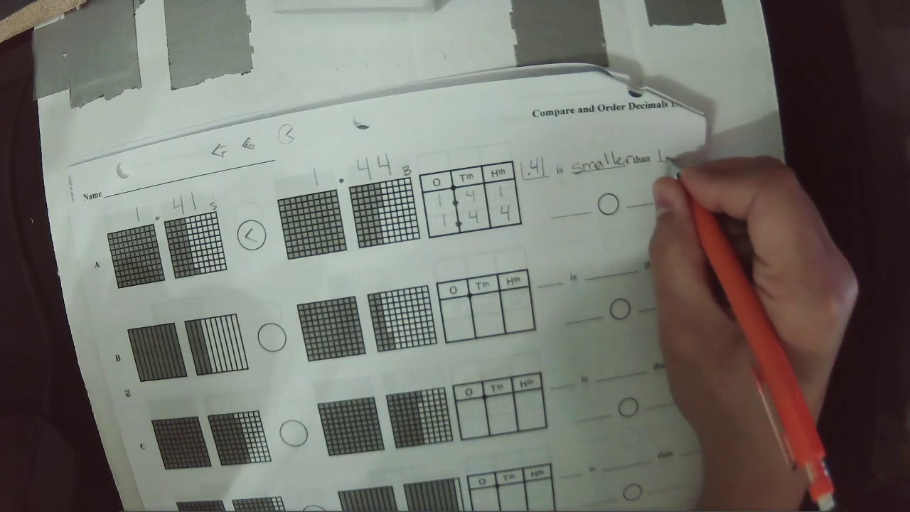
type("1.44")
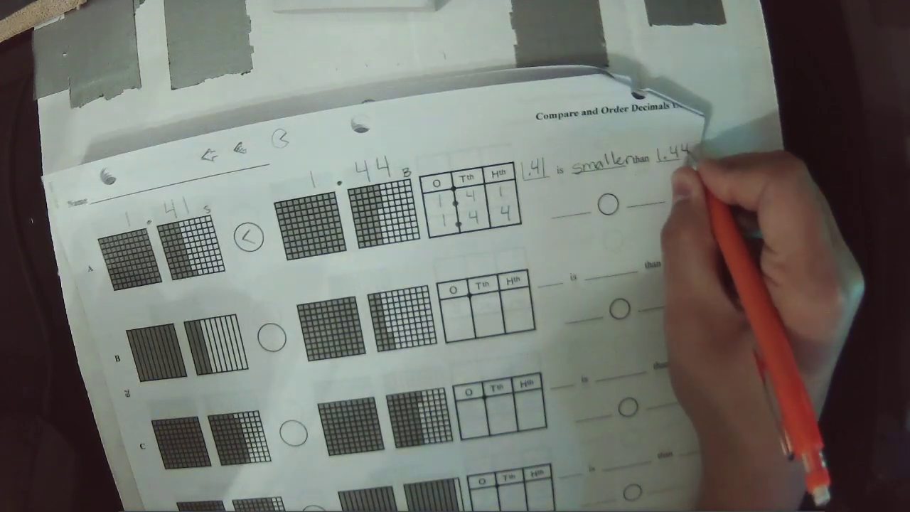